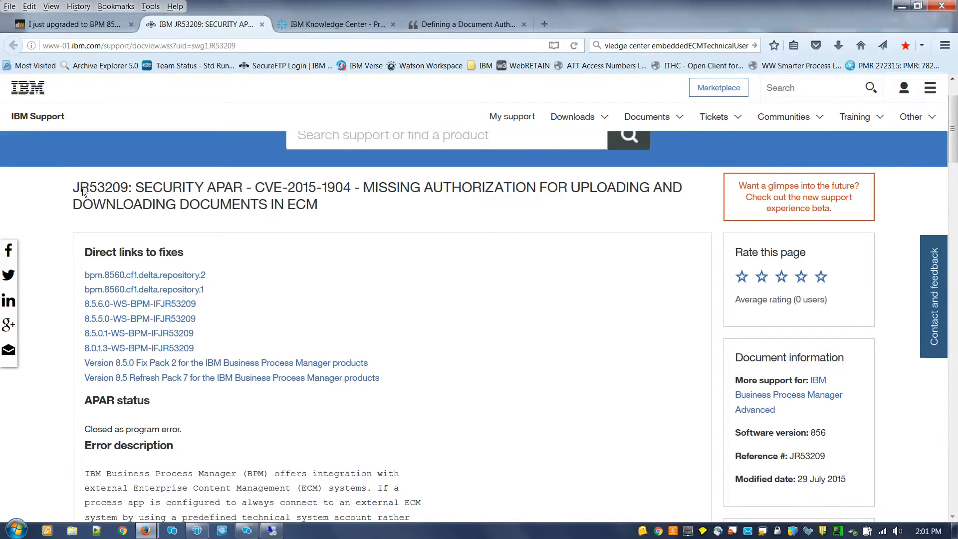
pyautogui.moveTo(232, 242)
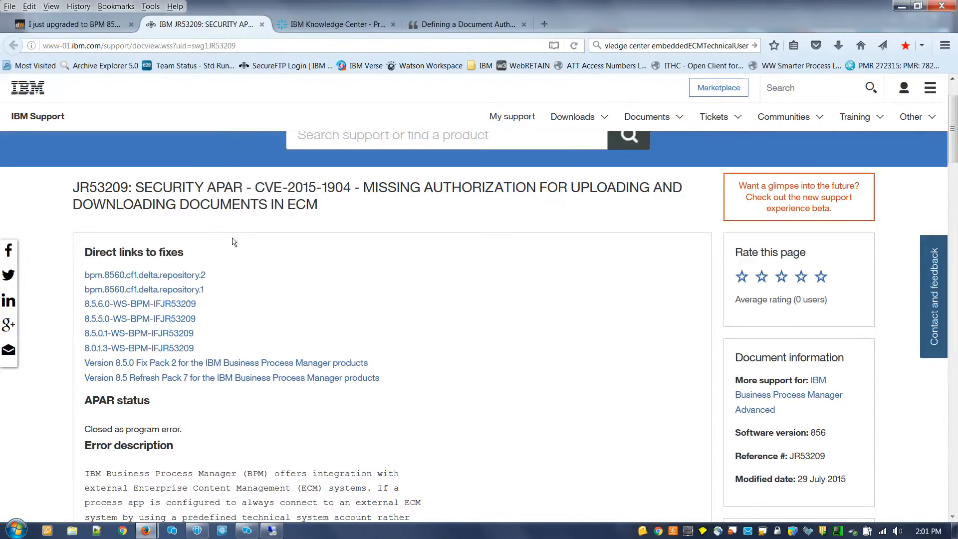
pyautogui.moveTo(385, 315)
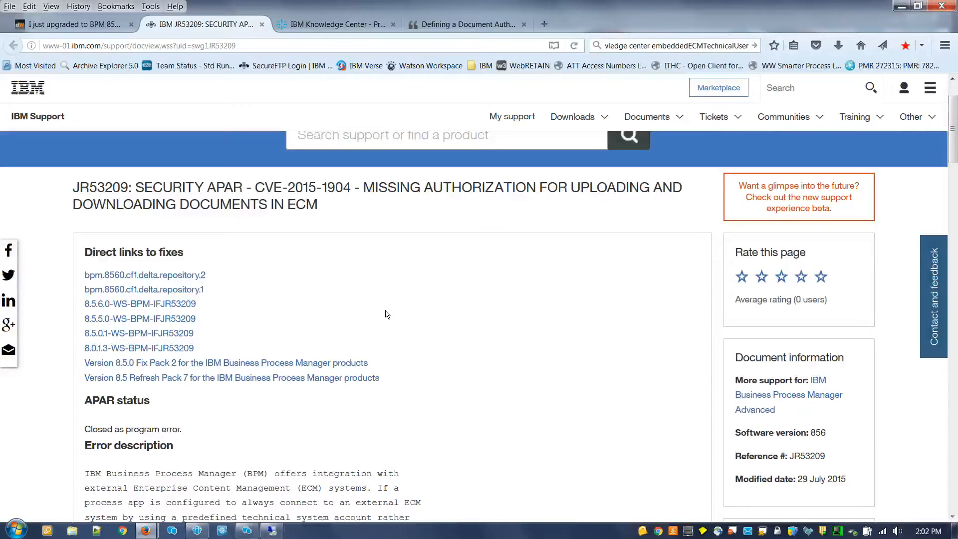
pyautogui.moveTo(392, 313)
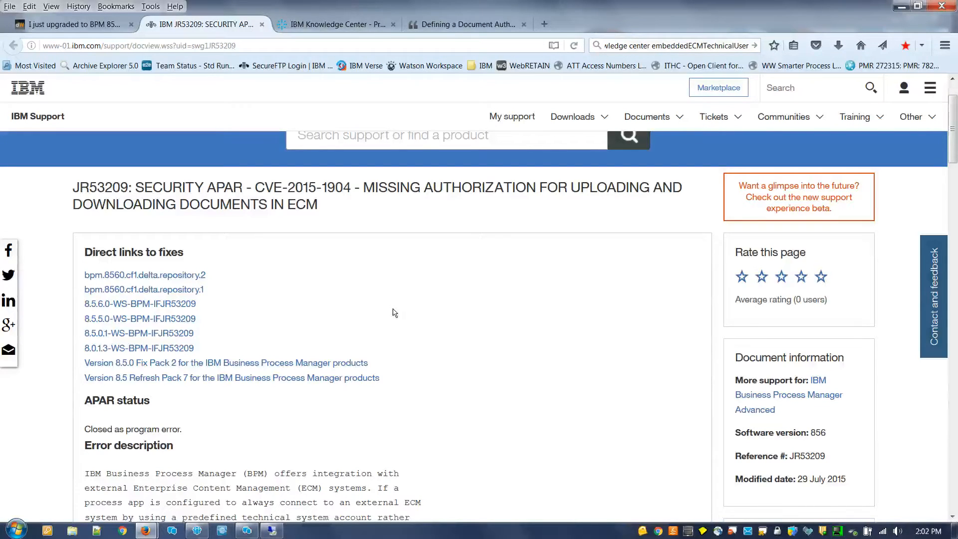
# Scroll the JR53209 APAR page down to its Error description section
pyautogui.scroll(-3)
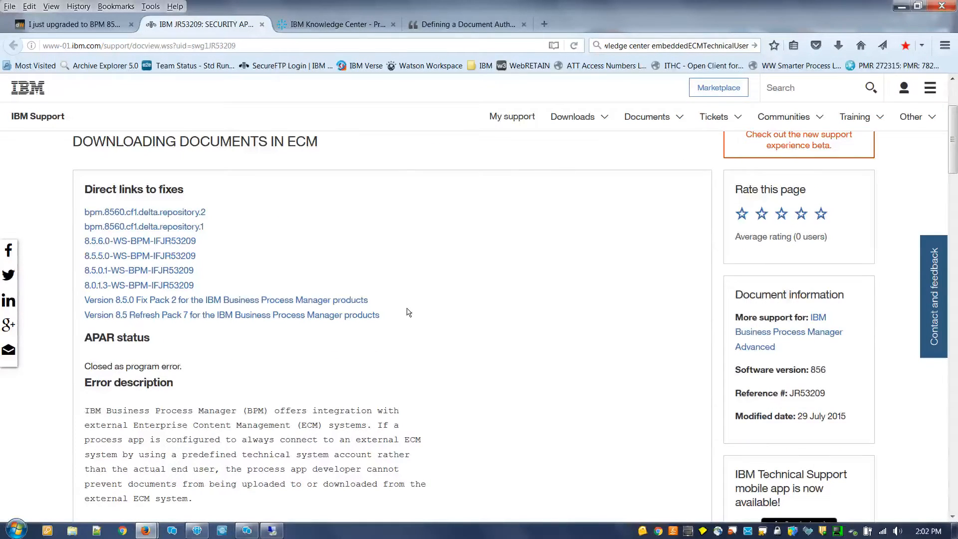
pyautogui.scroll(-3)
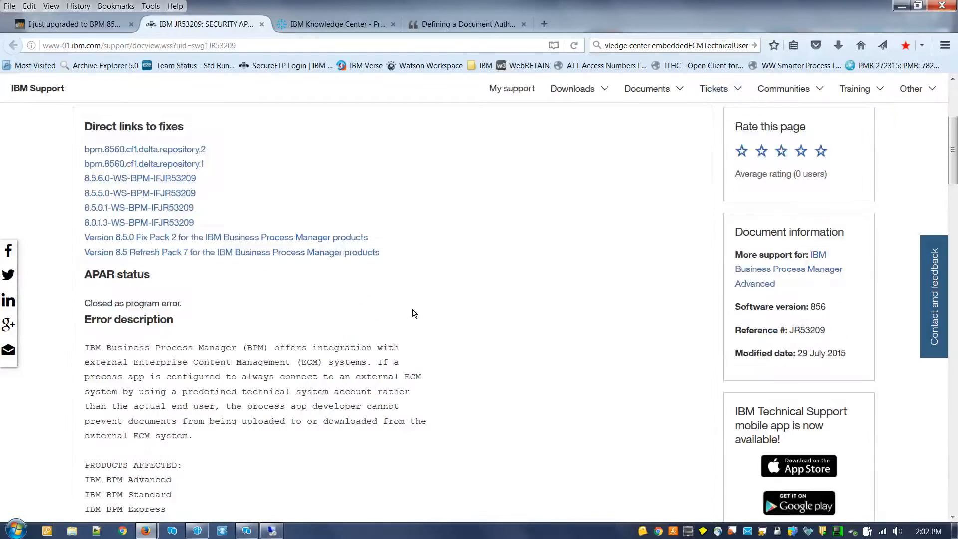
pyautogui.moveTo(419, 316)
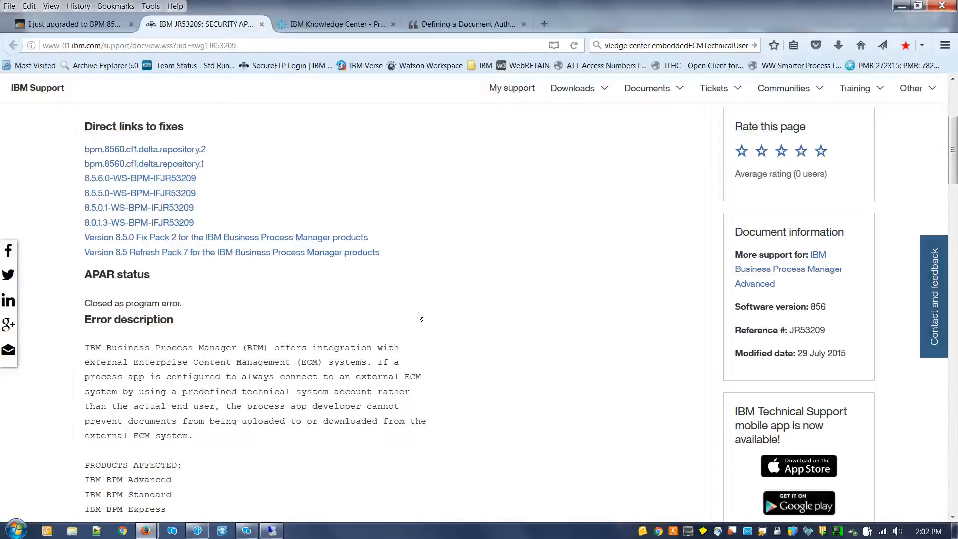
# Scroll to the Problem conclusion, authorization service parameters and 100Custom.xml sample, selecting part of the sample
pyautogui.scroll(-3)
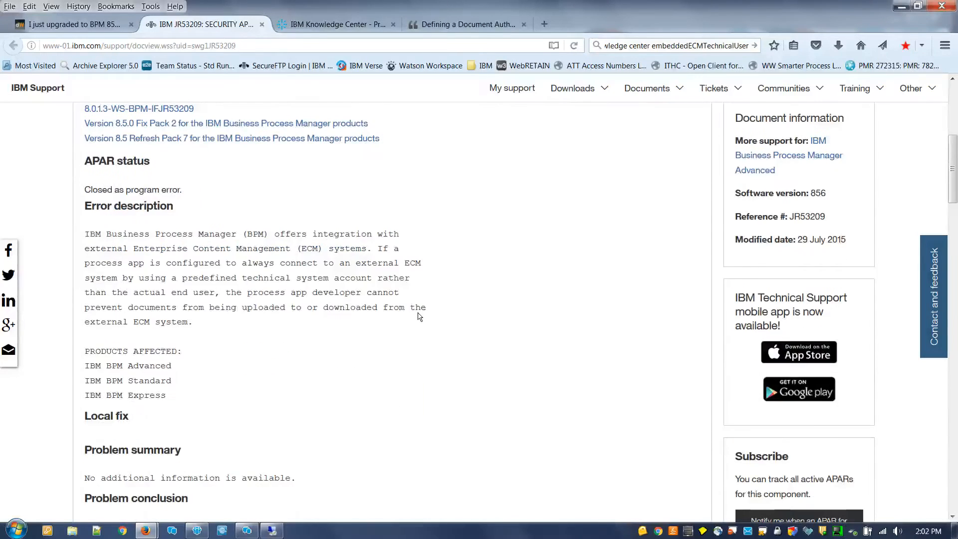
pyautogui.scroll(-3)
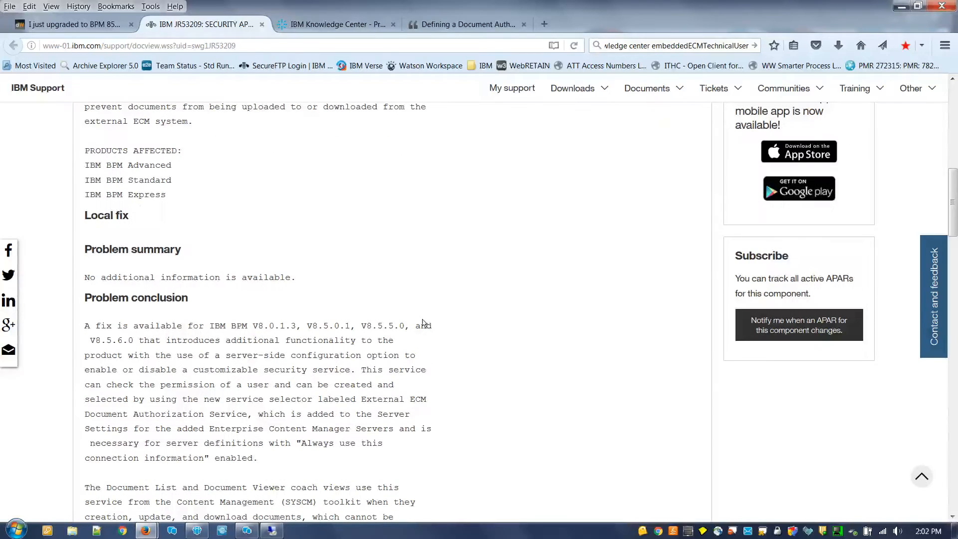
pyautogui.scroll(-3)
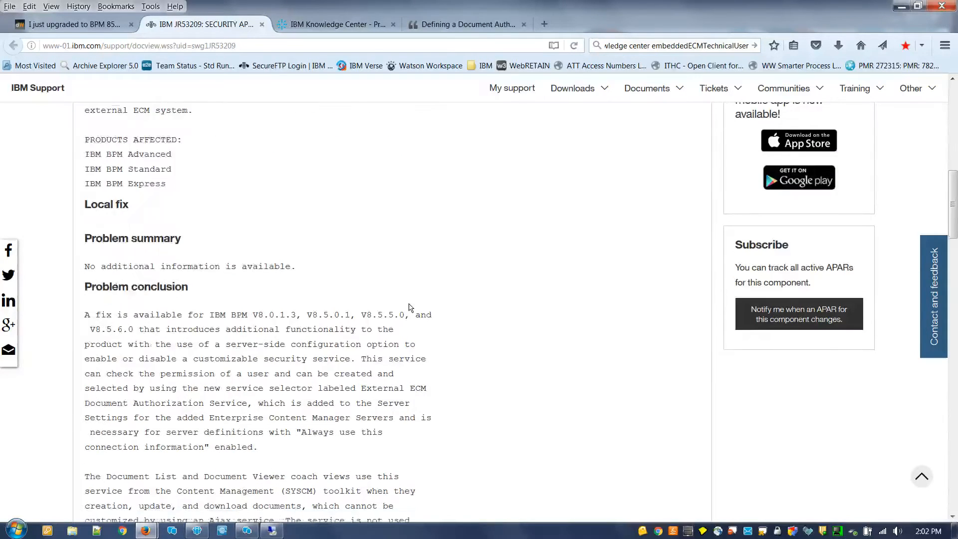
pyautogui.scroll(-3)
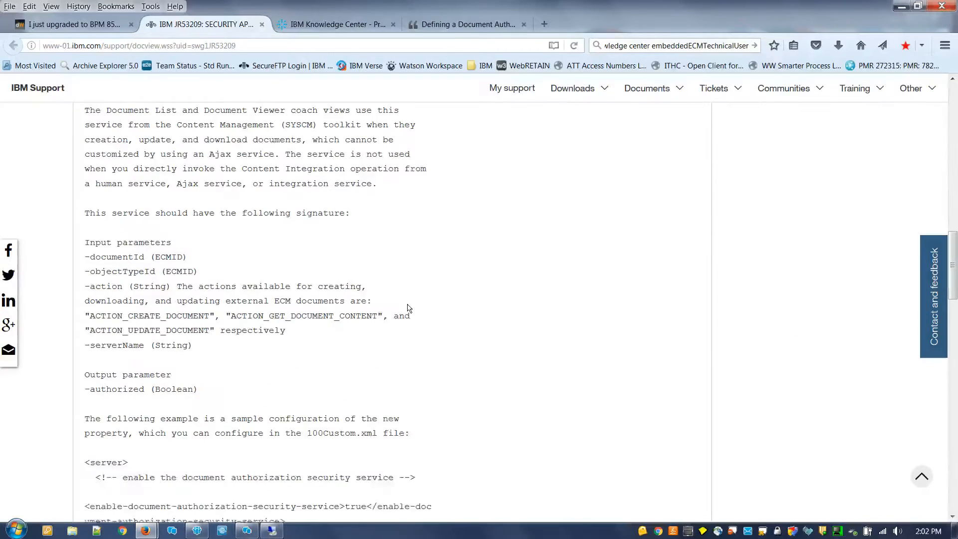
pyautogui.scroll(-3)
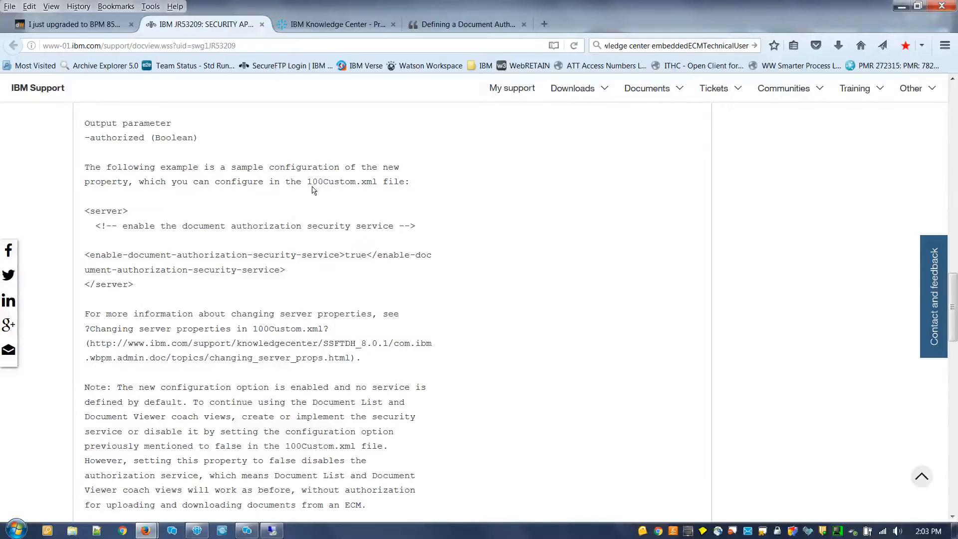
pyautogui.moveTo(90, 252)
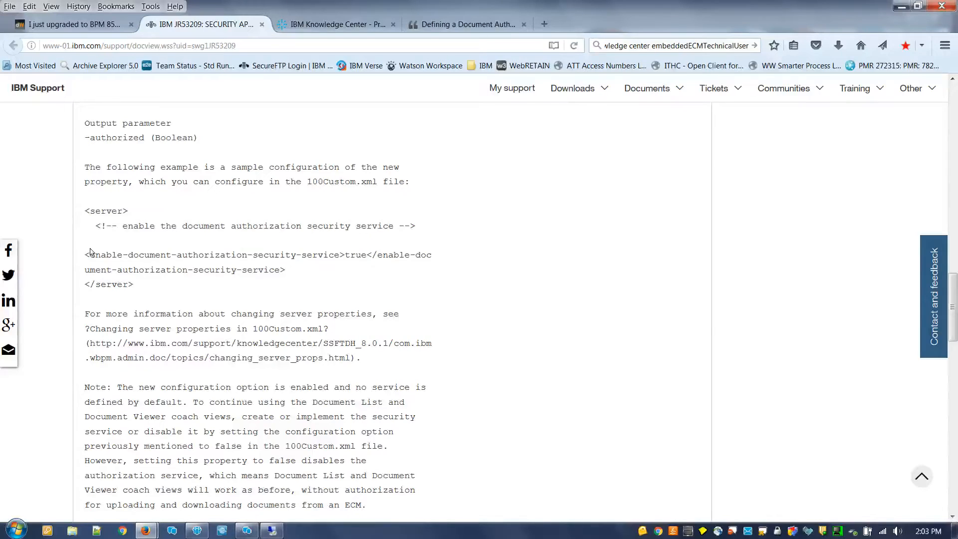
pyautogui.moveTo(86, 254); pyautogui.dragTo(284, 270)
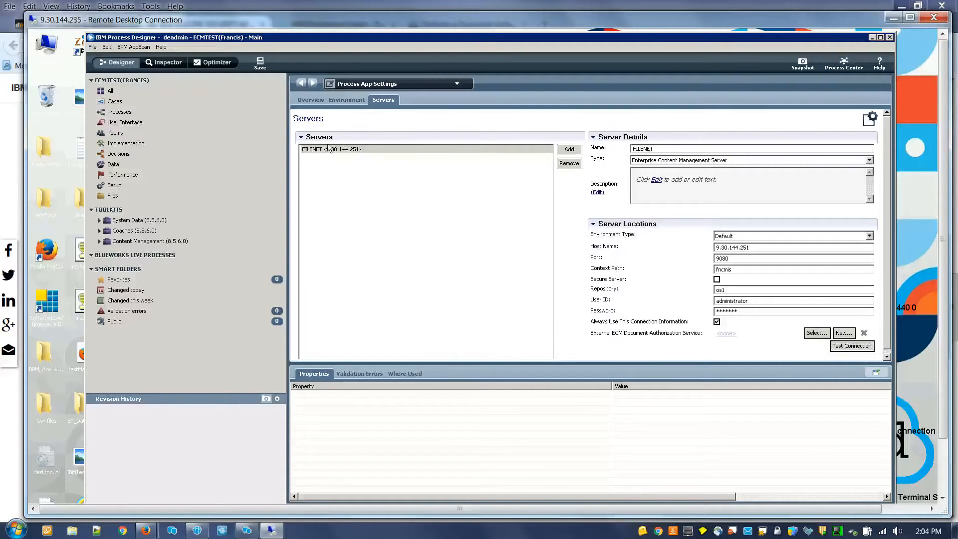
pyautogui.moveTo(481, 116)
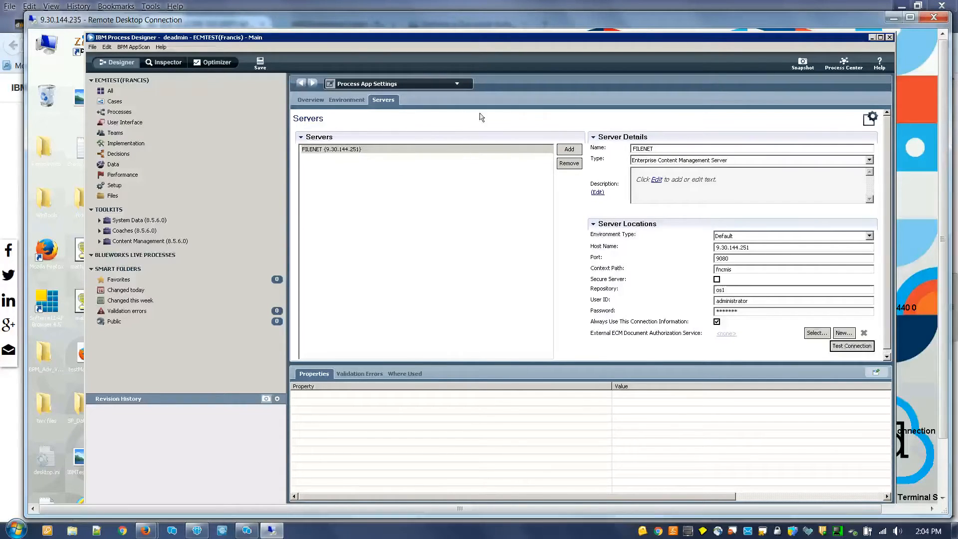
pyautogui.moveTo(702, 228)
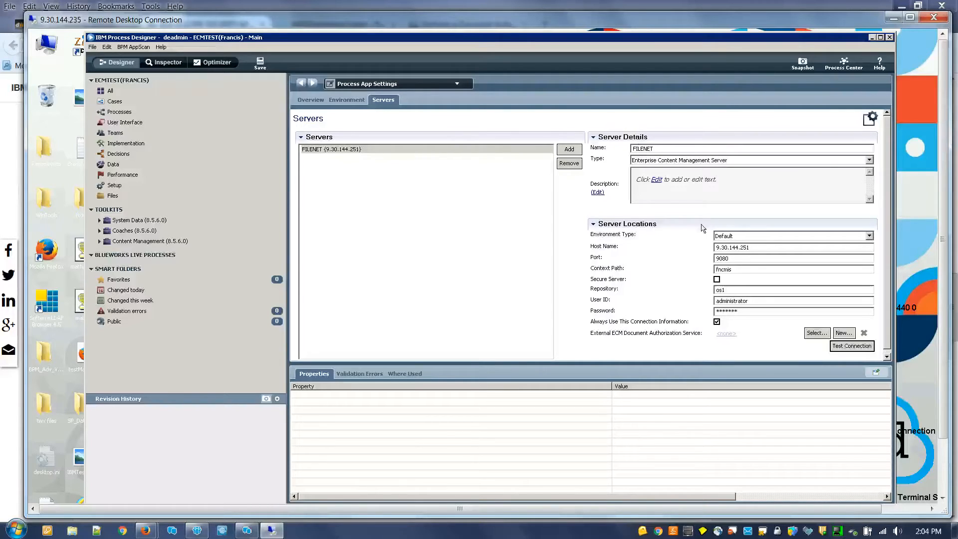
pyautogui.moveTo(836, 360)
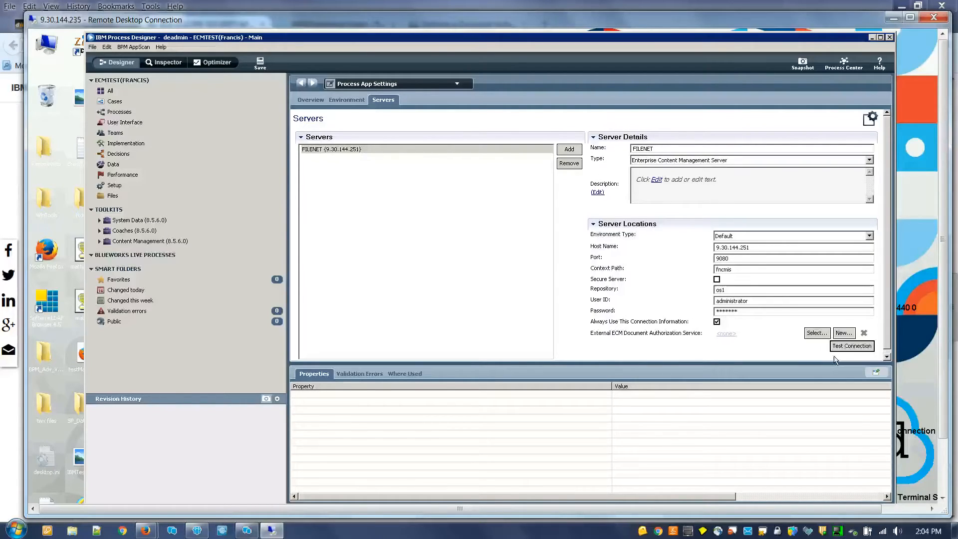
# Test the FILENET server connection, acknowledge the success message, and list recently opened items
pyautogui.click(850, 346)
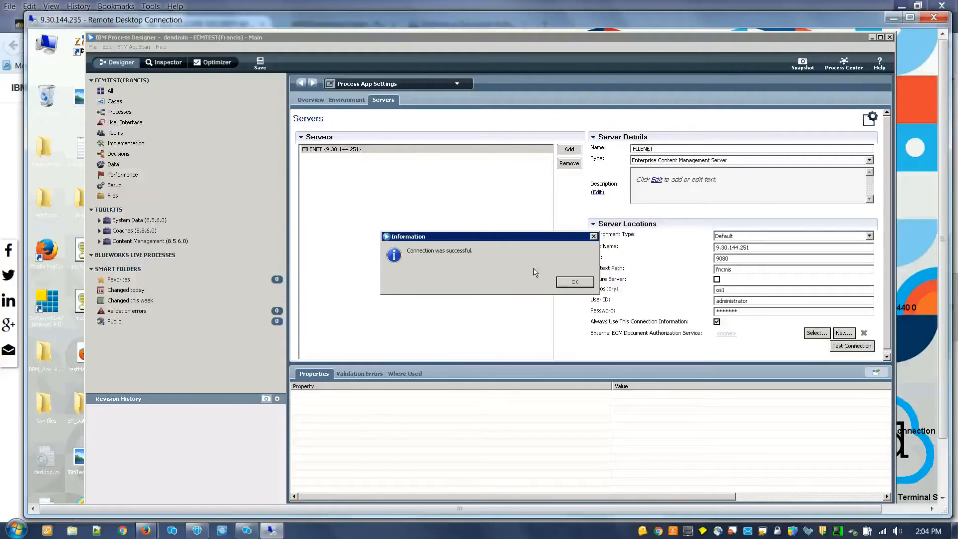
pyautogui.click(573, 281)
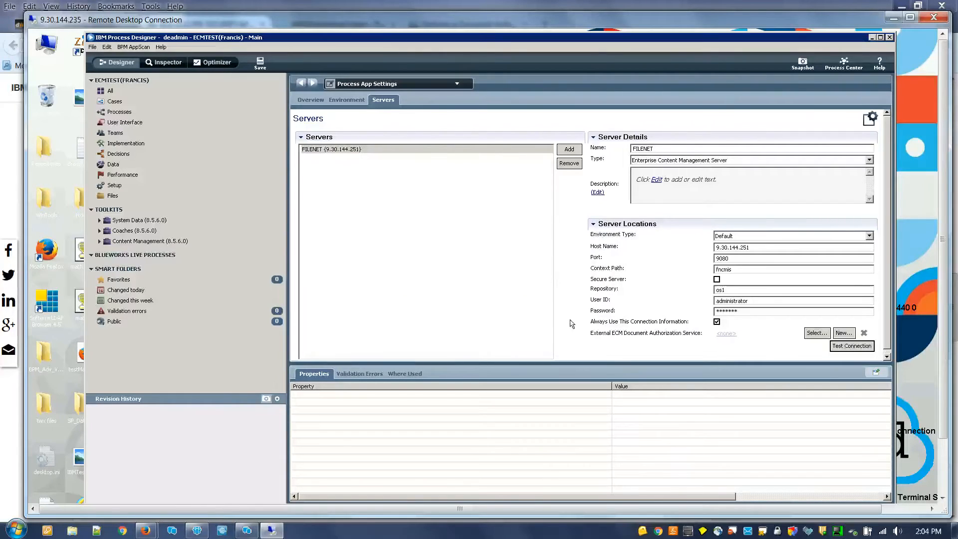
pyautogui.moveTo(749, 338)
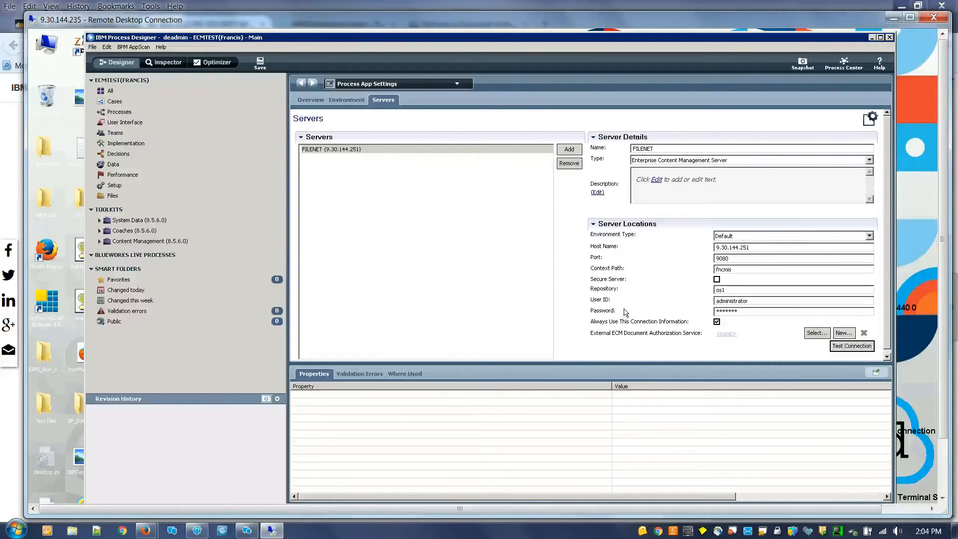
pyautogui.moveTo(686, 336)
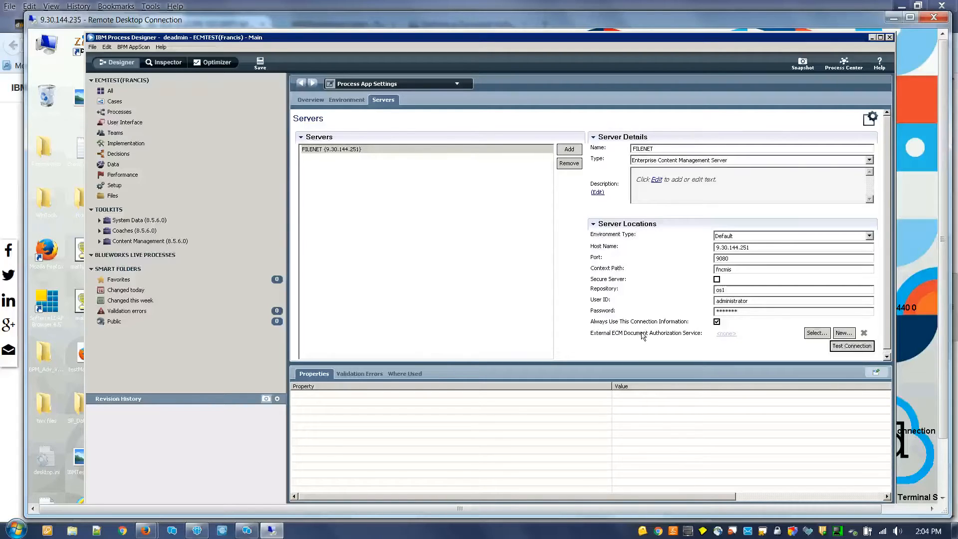
pyautogui.click(456, 84)
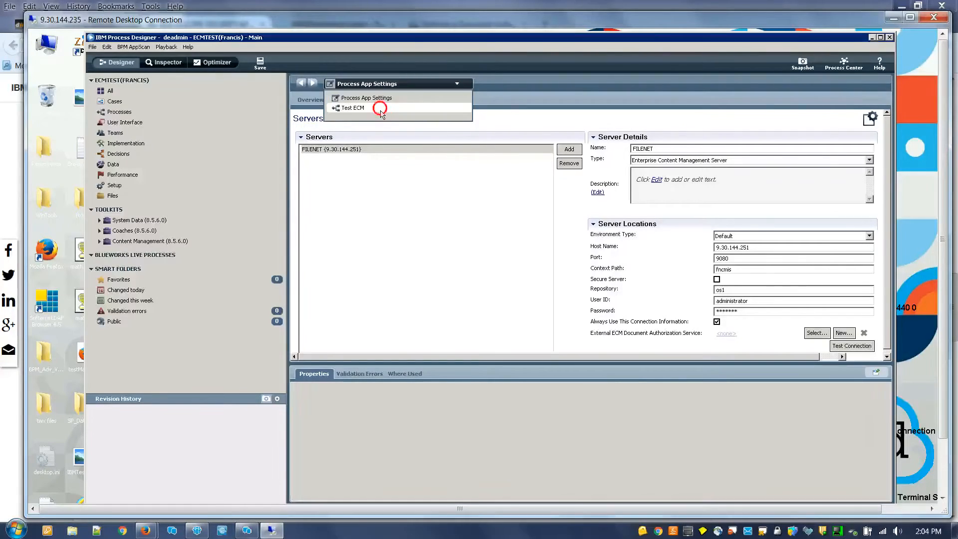
# Switch to the Test ECM process and scroll the My Work list to Due Today
pyautogui.click(353, 107)
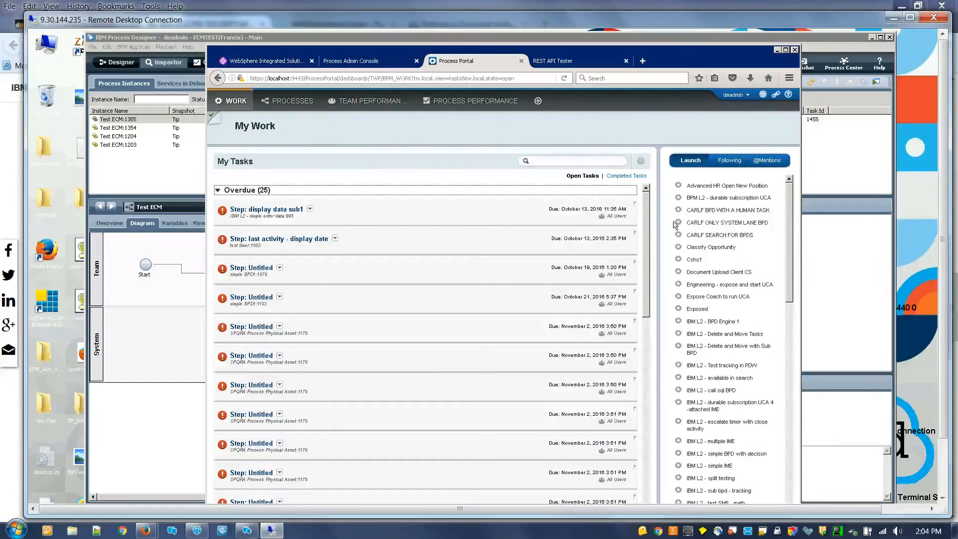
pyautogui.scroll(-3)
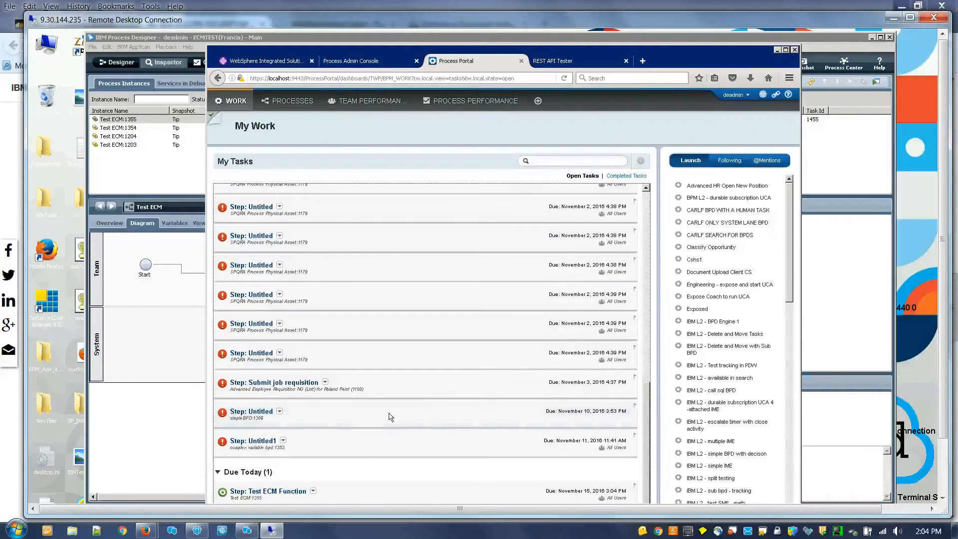
# View Site Preferences for WorkplaceXT, hit Error 403 for no authorization service, and submit the task
pyautogui.click(267, 490)
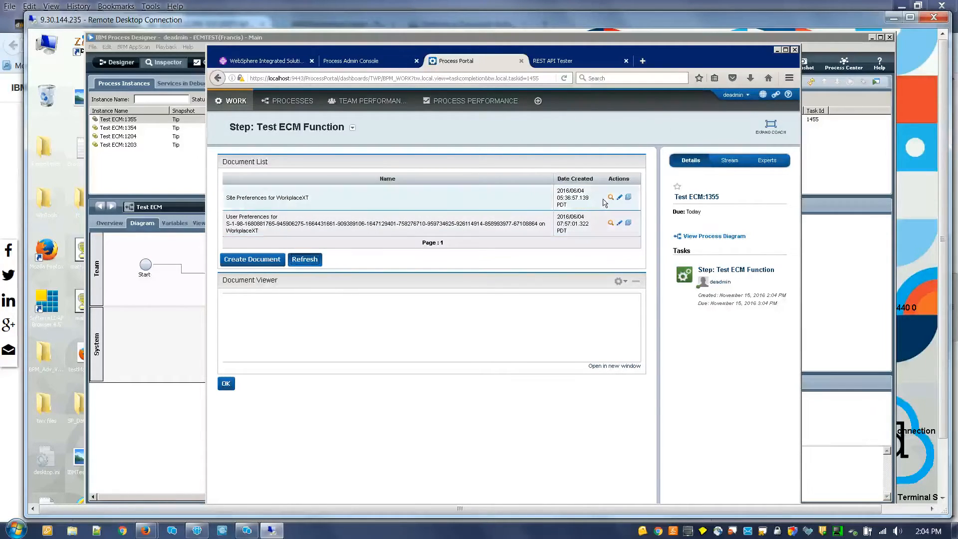
pyautogui.moveTo(279, 208)
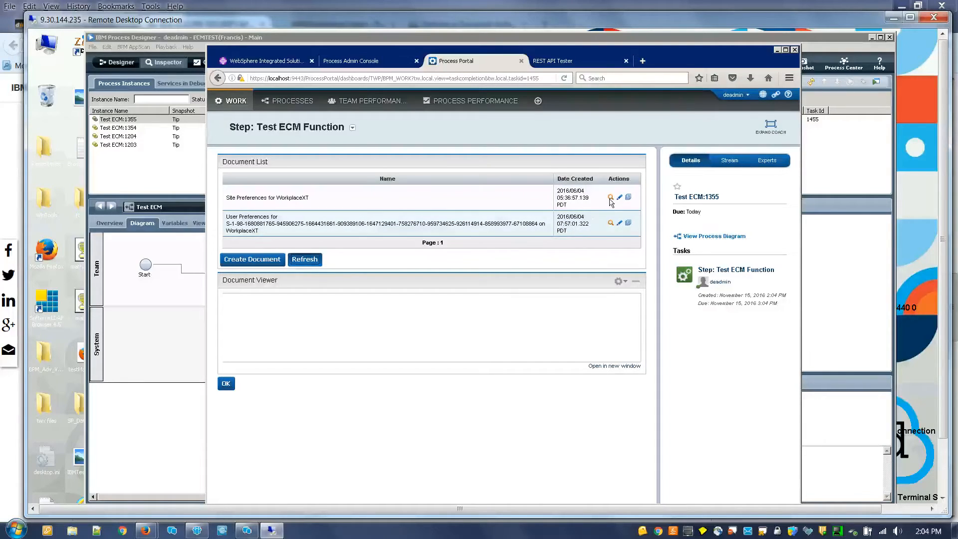
pyautogui.click(609, 196)
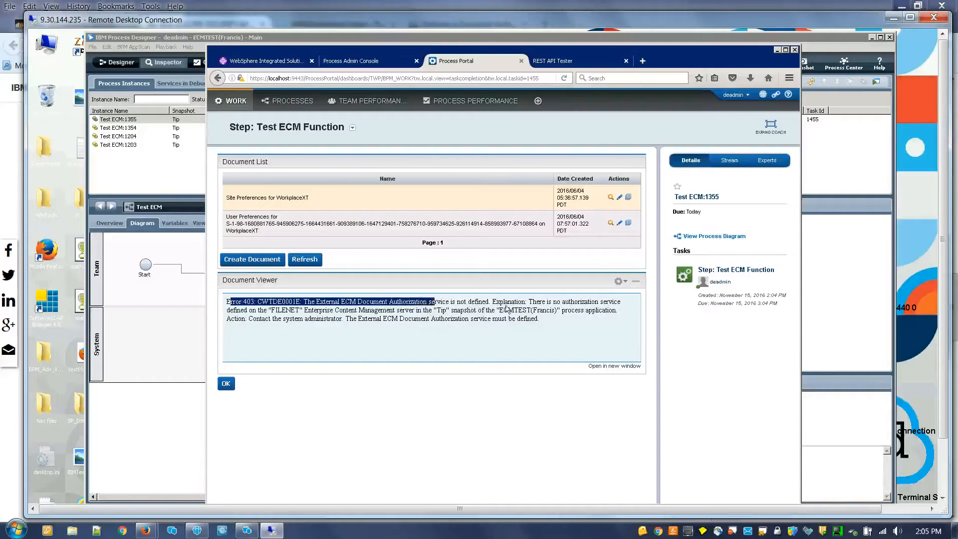
pyautogui.click(529, 303)
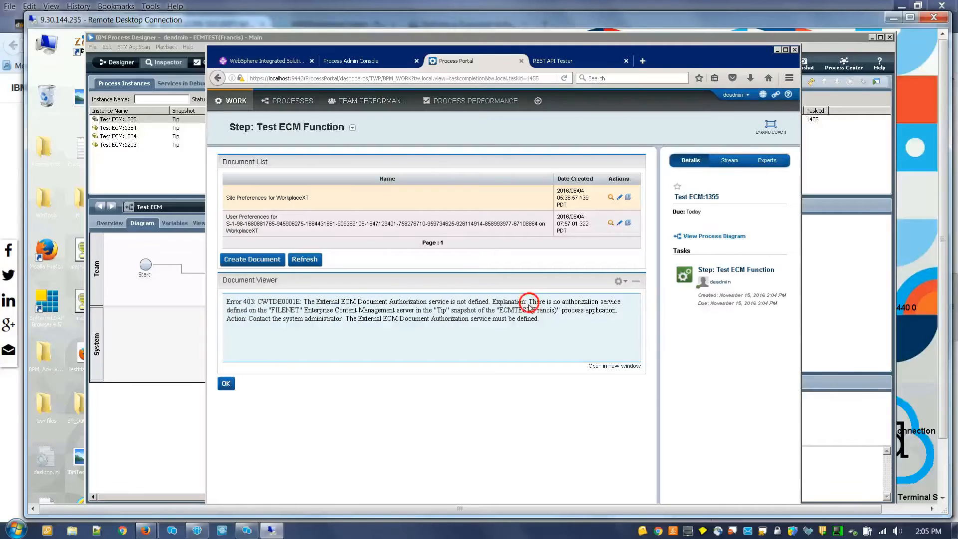
pyautogui.moveTo(527, 301); pyautogui.dragTo(435, 310)
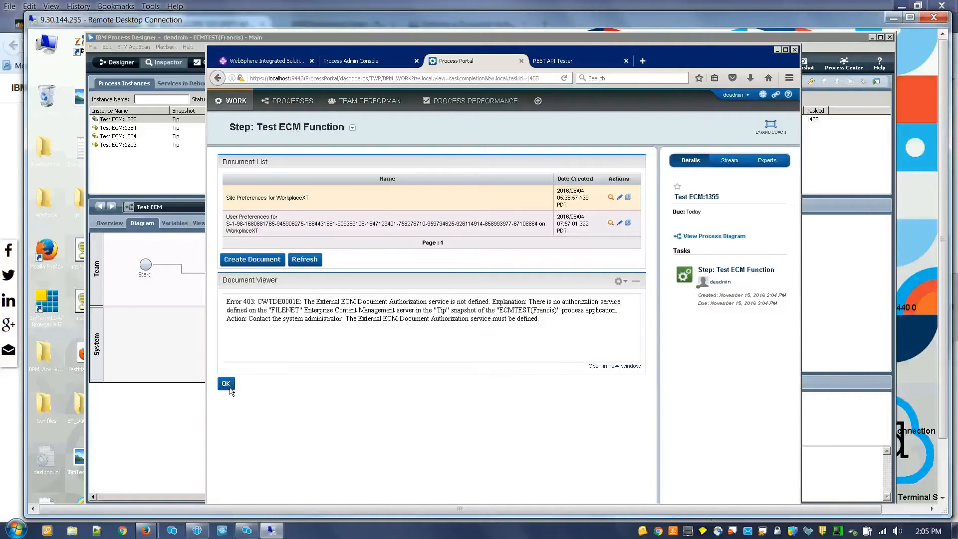
pyautogui.click(226, 383)
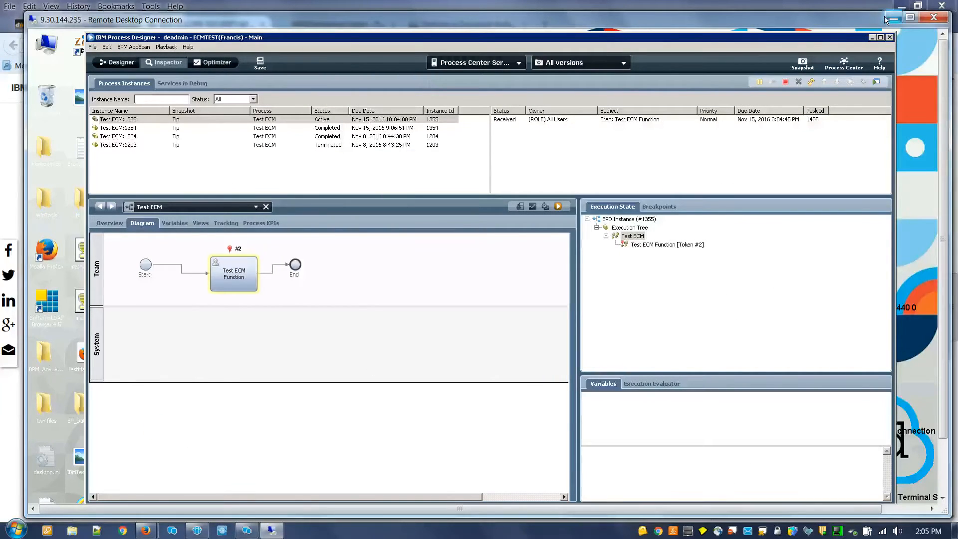
# Return to Process App Settings and assign ECMAuthService1 as the FILENET authorization service
pyautogui.click(120, 62)
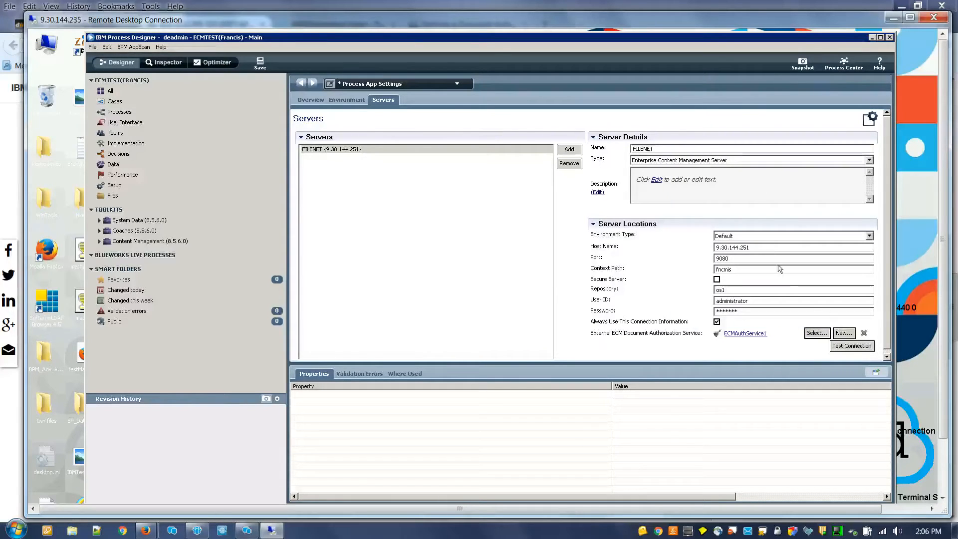
pyautogui.click(851, 346)
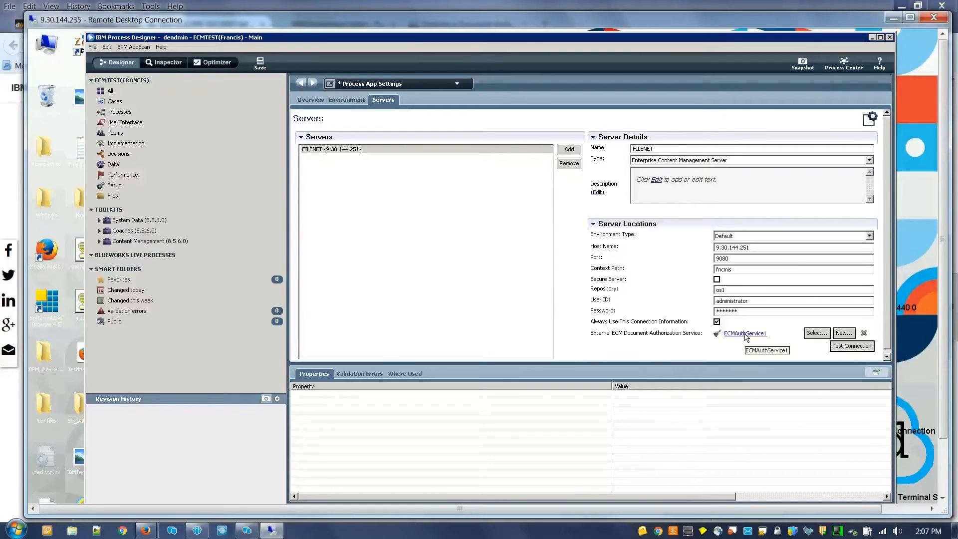
pyautogui.click(743, 334)
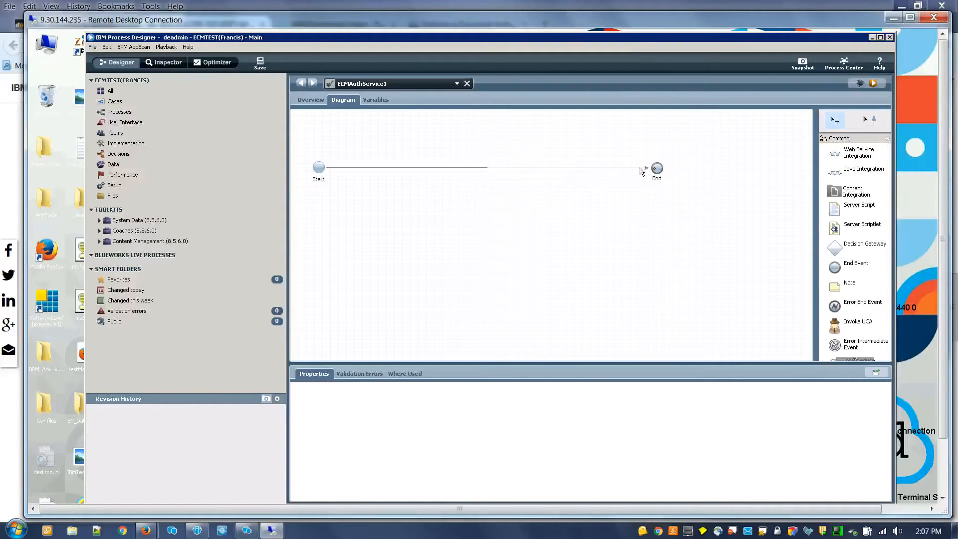
# Set the End event's pre-execution assignment to tw.local.authorized = false;
pyautogui.click(656, 168)
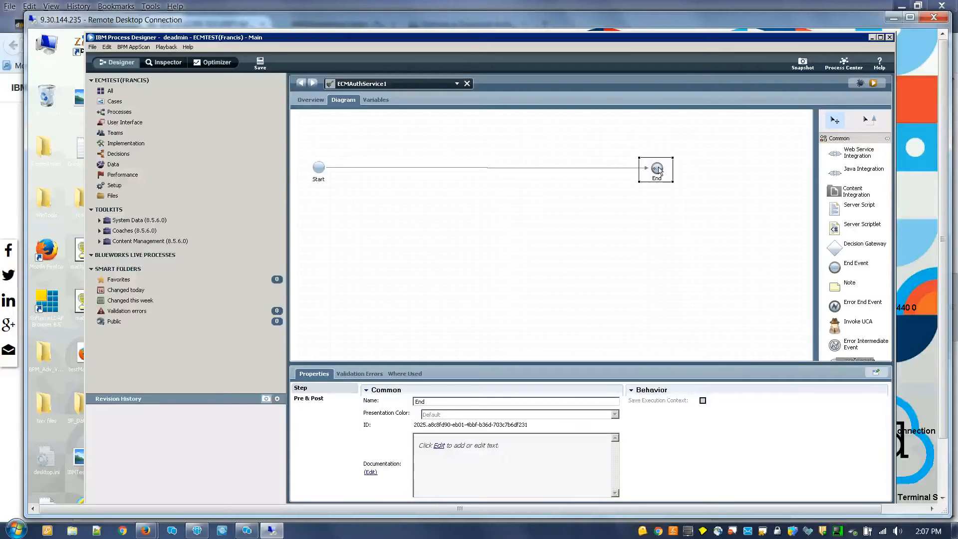
pyautogui.click(308, 398)
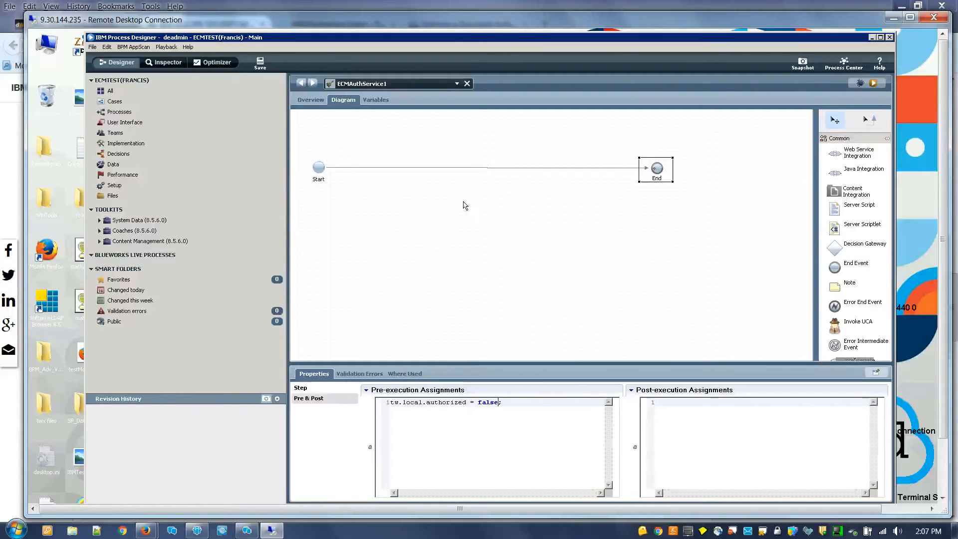
pyautogui.click(167, 62)
pyautogui.write(';')
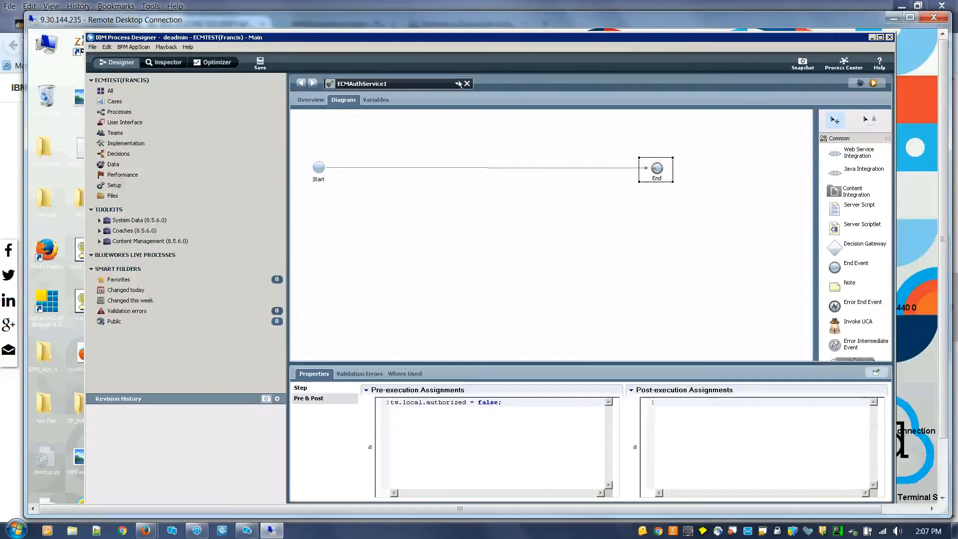
# Switch to the Test ECM process and start a new run of it
pyautogui.click(456, 84)
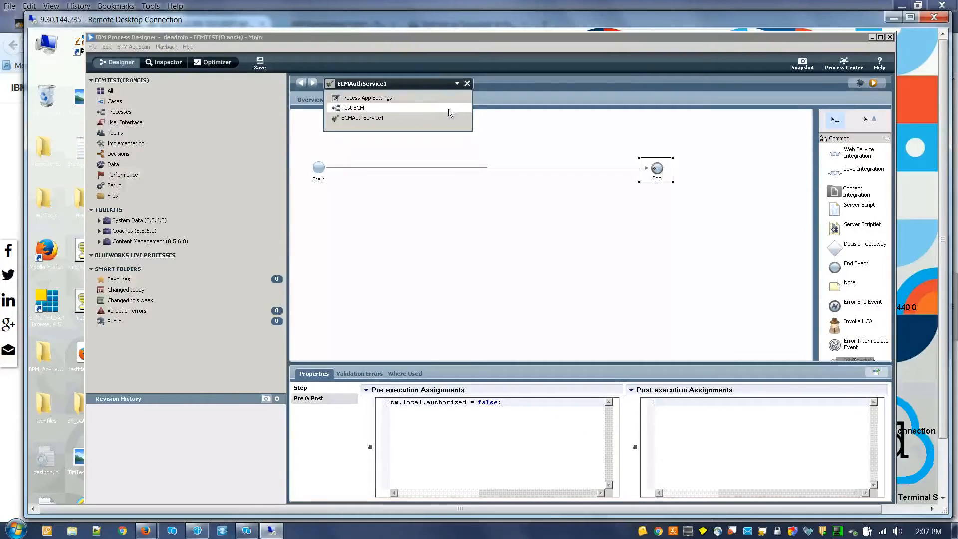
pyautogui.click(353, 108)
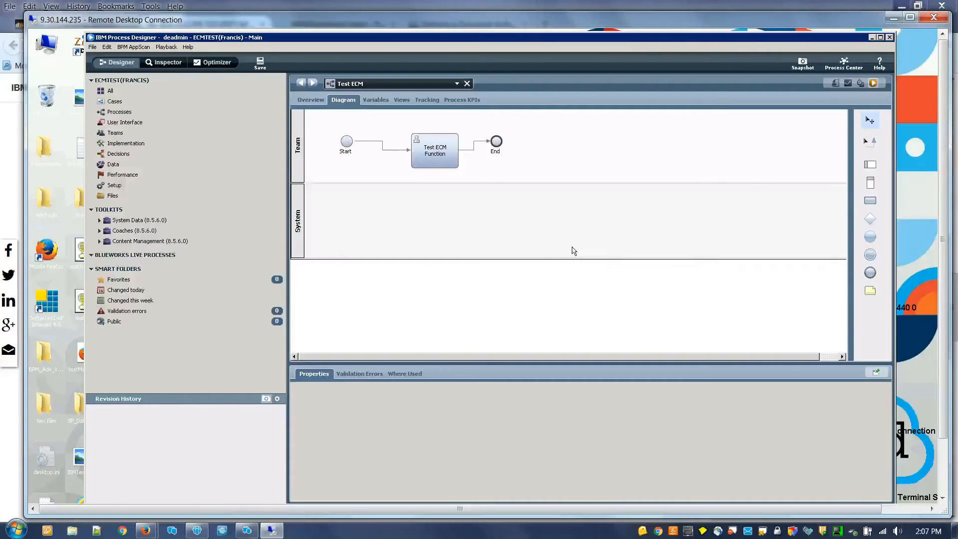
pyautogui.moveTo(569, 263)
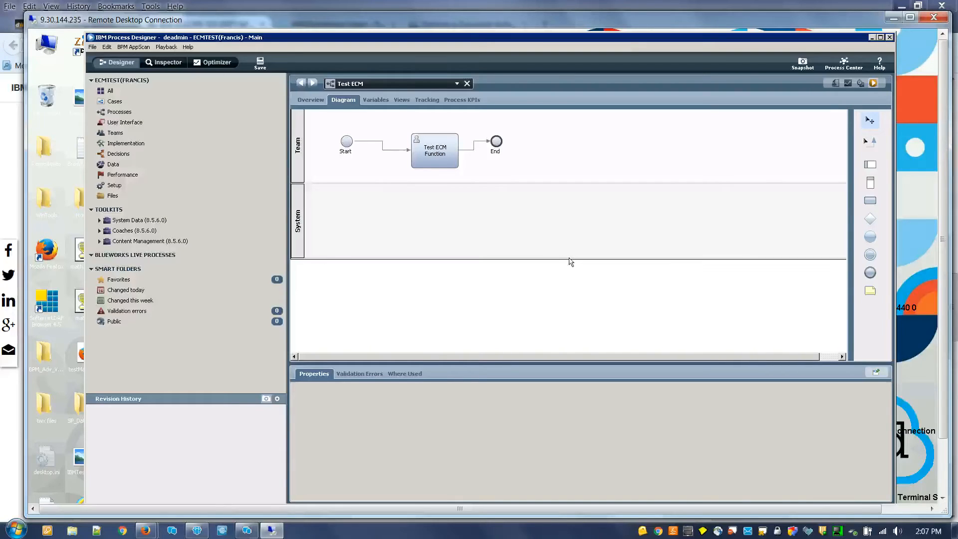
pyautogui.click(166, 62)
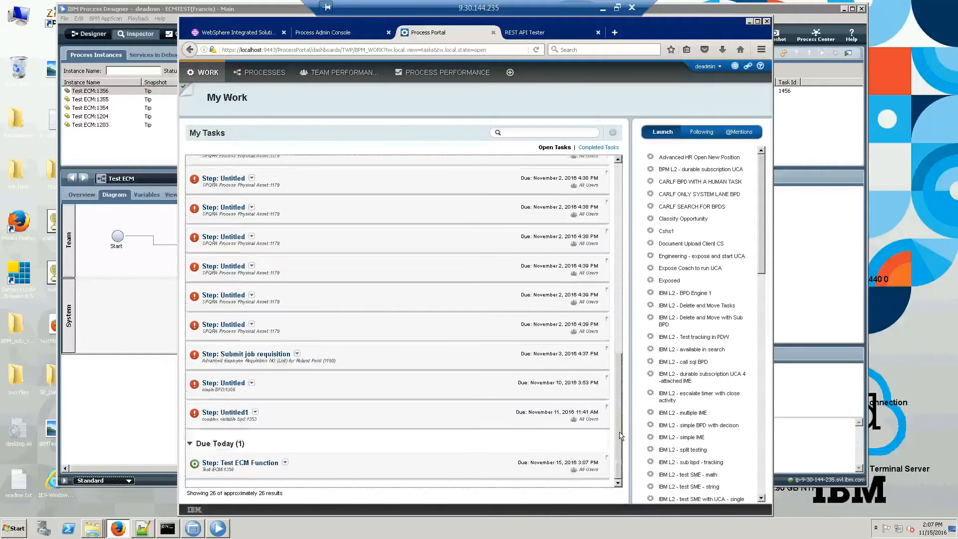
# View IBMTestDoc1, receive the Error 403 not-authorized message, and complete the task
pyautogui.click(239, 462)
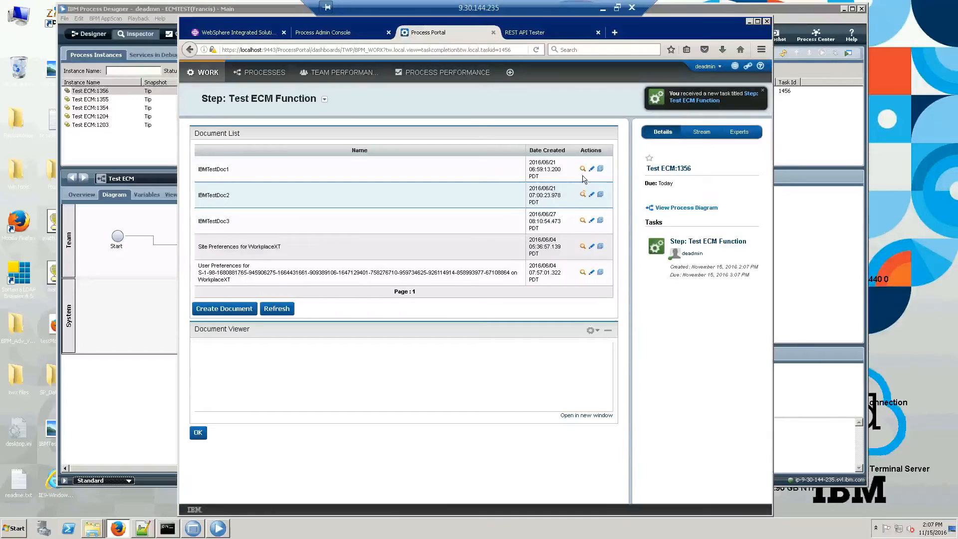
pyautogui.click(582, 167)
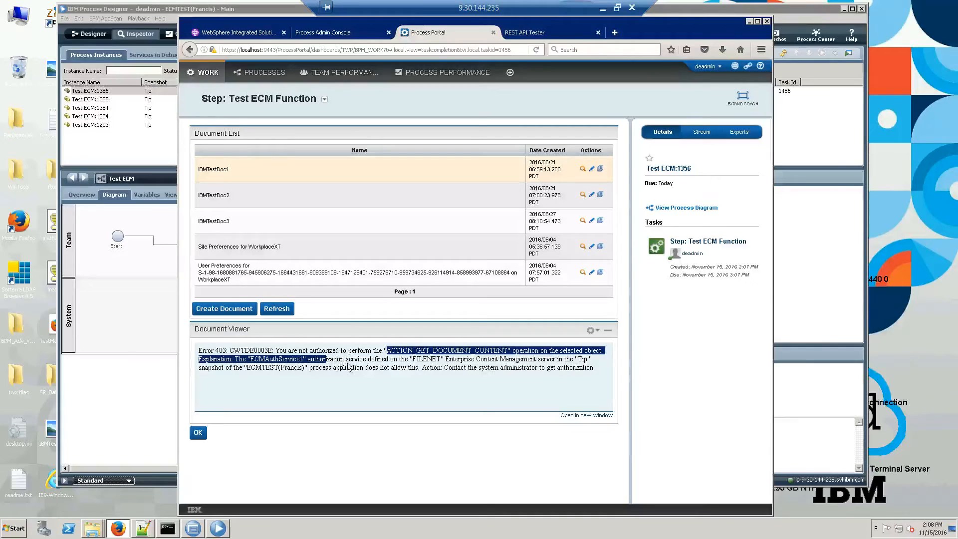
pyautogui.moveTo(431, 363)
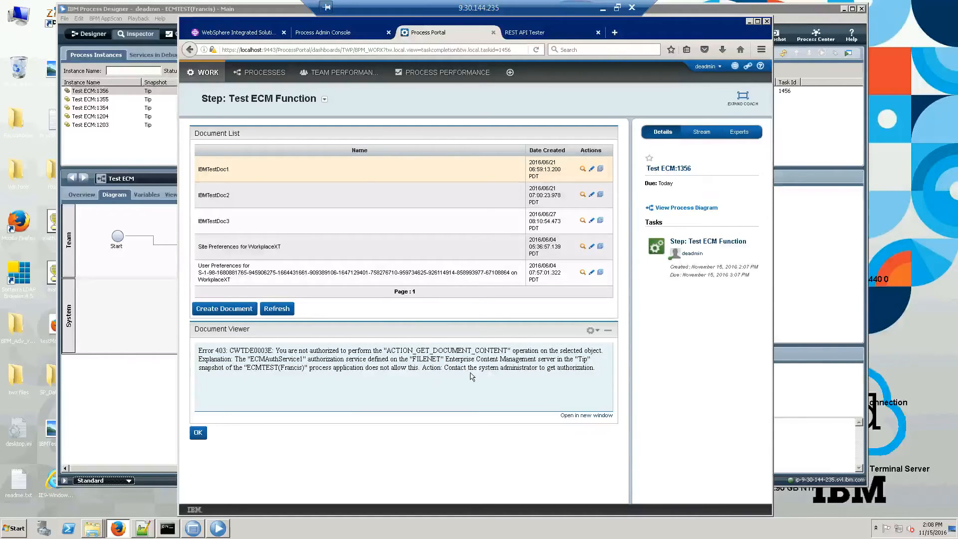
pyautogui.click(197, 432)
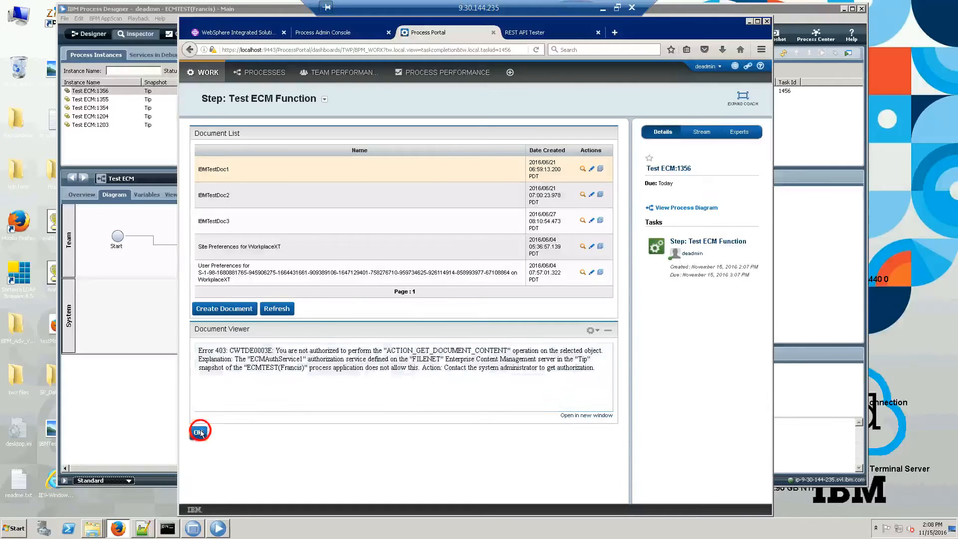
pyautogui.click(200, 430)
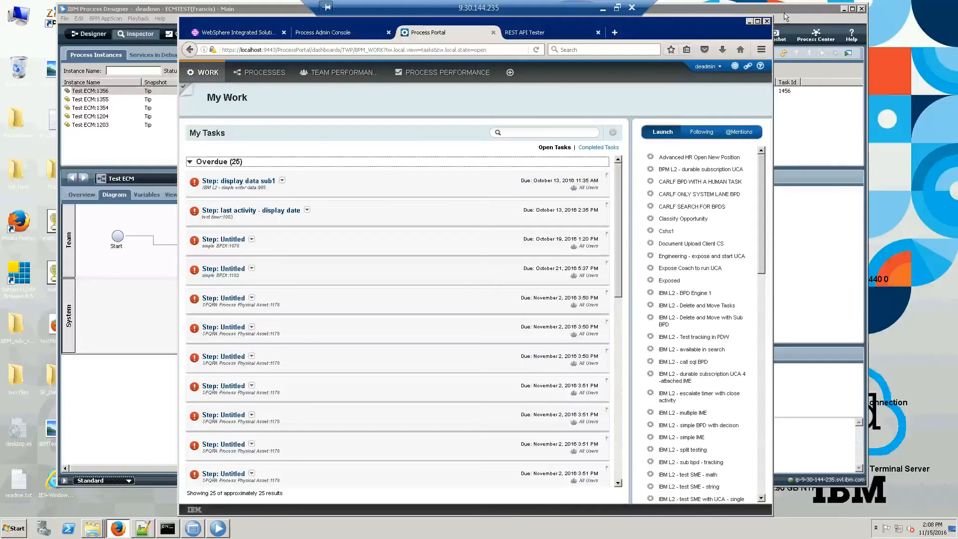
# Return to Process Designer and change the End event assignment to tw.local.authorized = true;
pyautogui.click(92, 34)
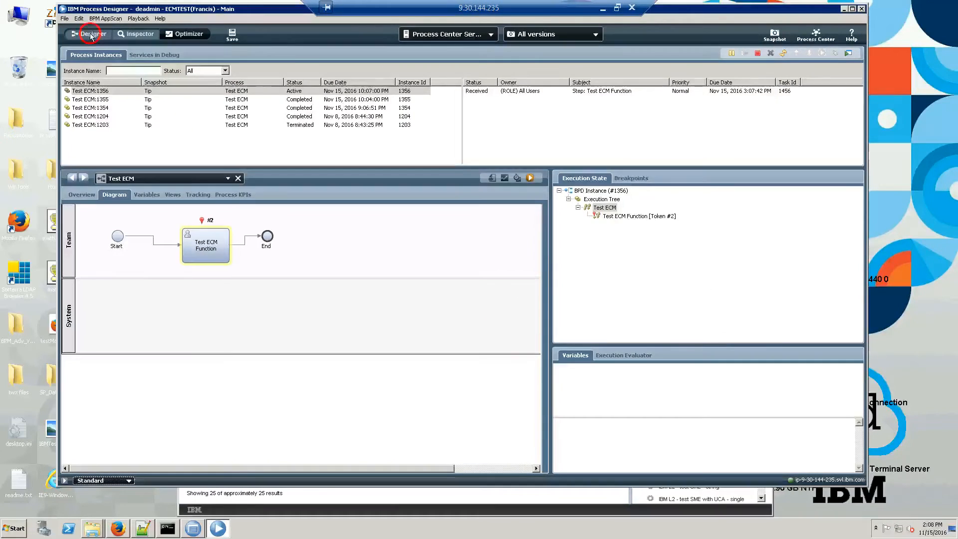
pyautogui.click(93, 34)
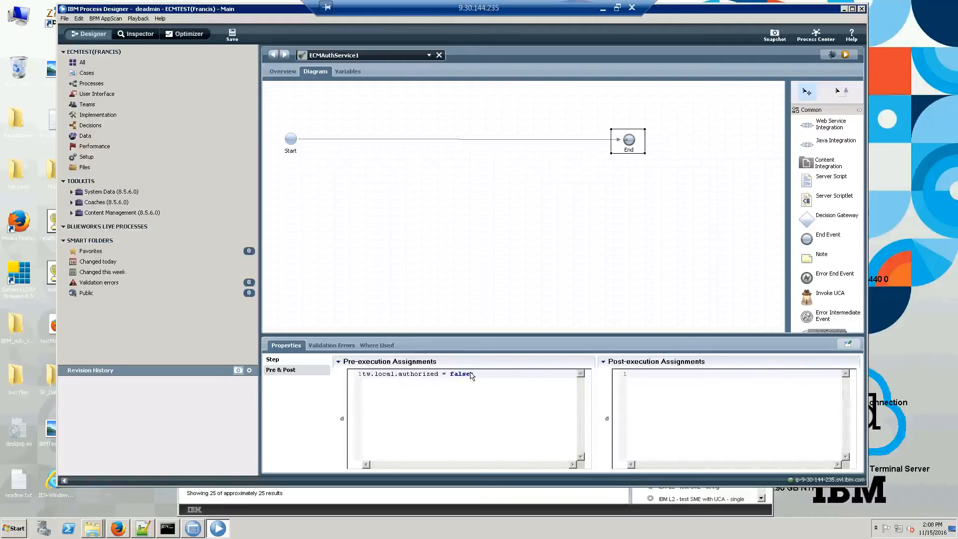
pyautogui.write('t')
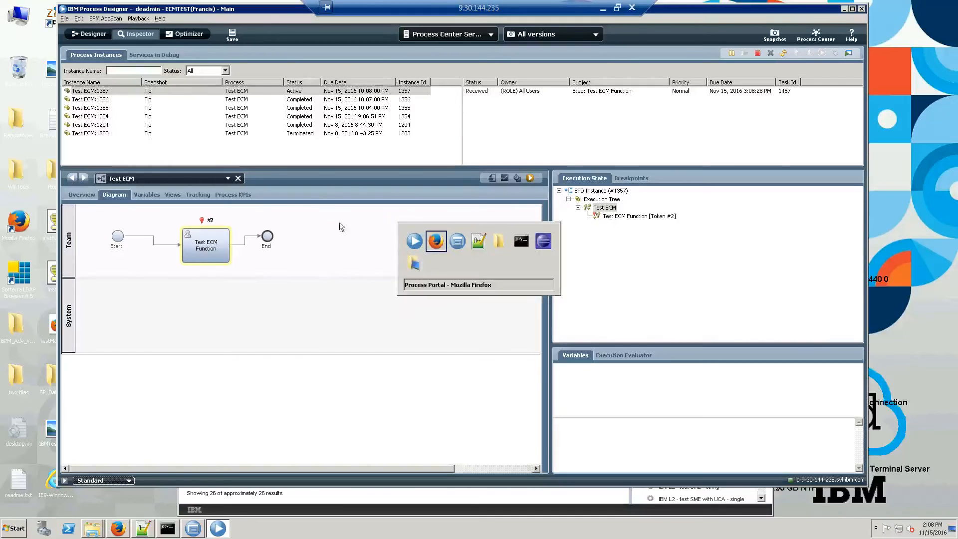
# Switch to Process Portal and open the new Test ECM Function task under Due Today
pyautogui.click(436, 240)
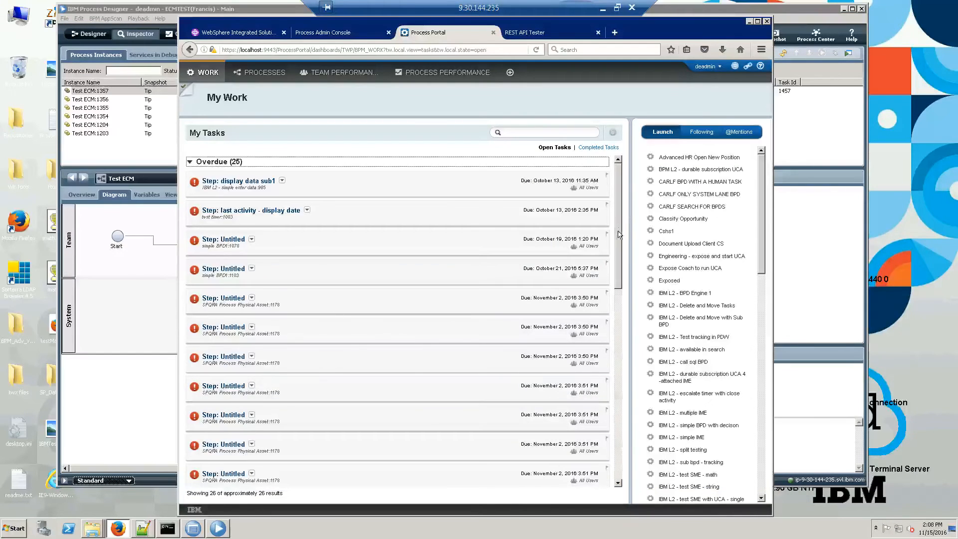
pyautogui.scroll(-3)
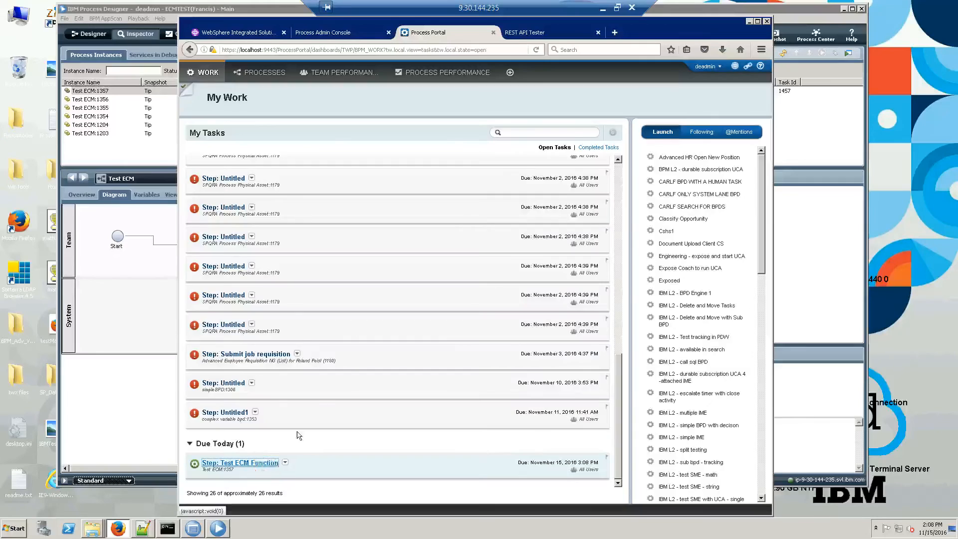
pyautogui.click(240, 462)
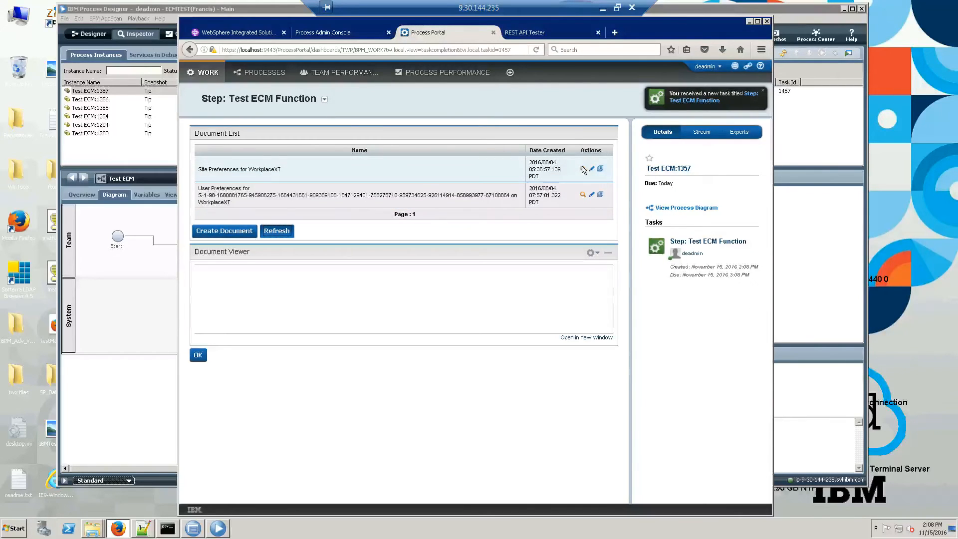
# View the Site Preferences and User Preferences documents successfully, refresh the list, and complete the task
pyautogui.click(581, 168)
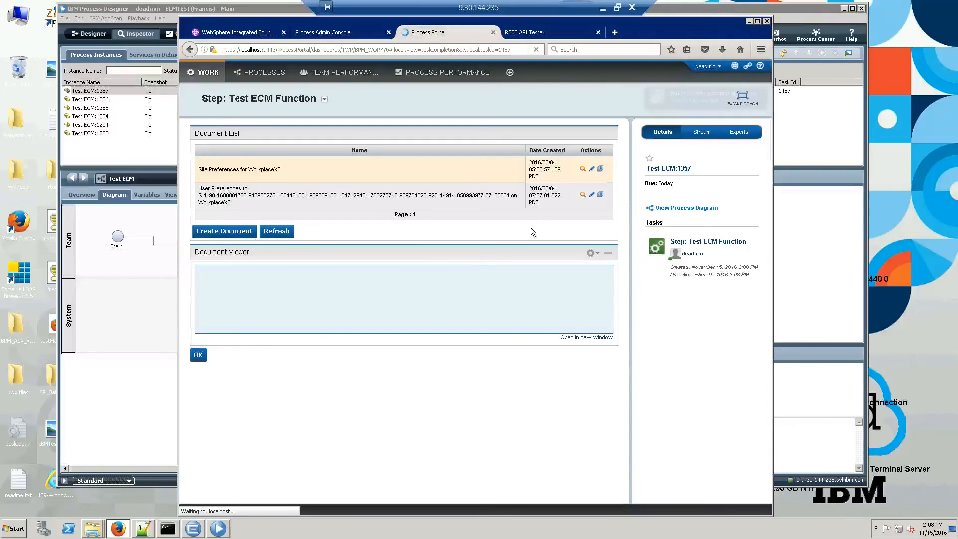
pyautogui.click(582, 194)
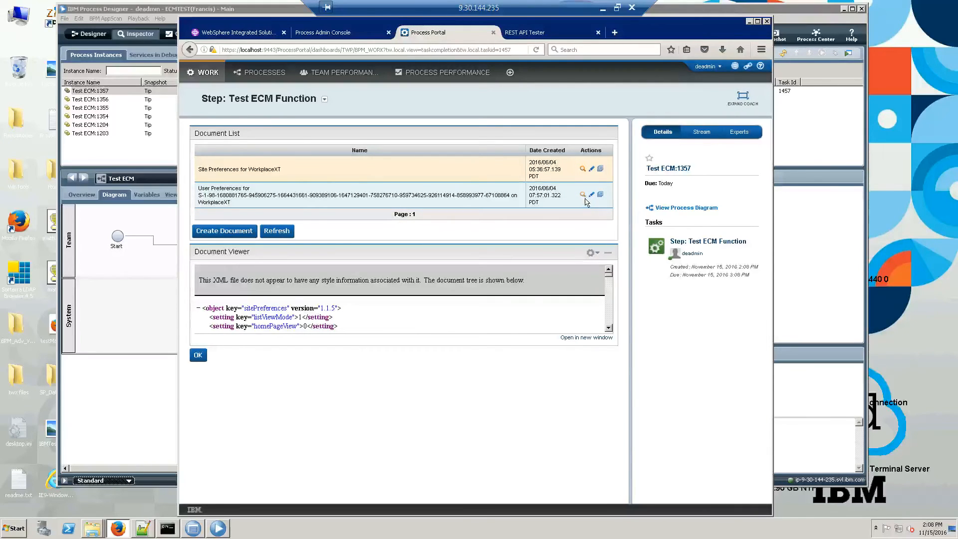
pyautogui.click(581, 194)
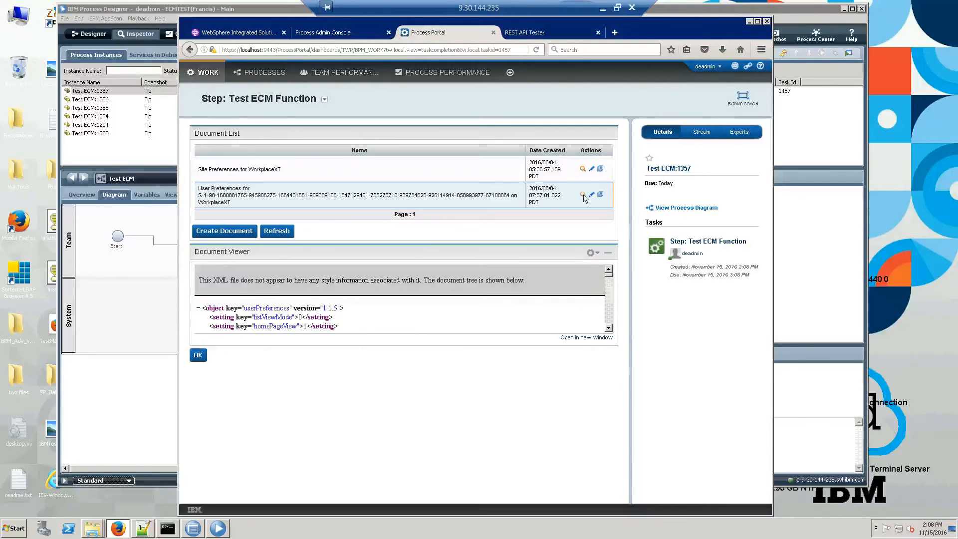
pyautogui.click(276, 230)
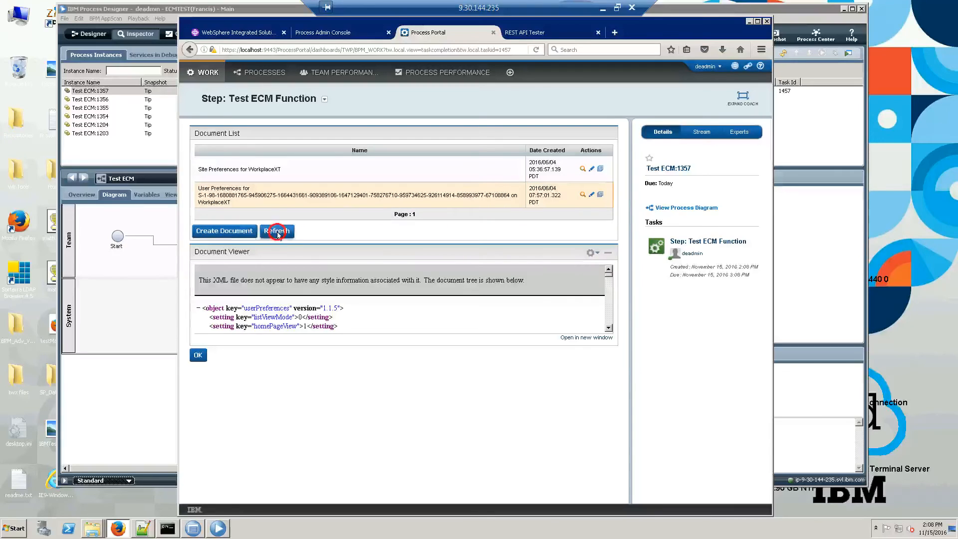
pyautogui.click(276, 230)
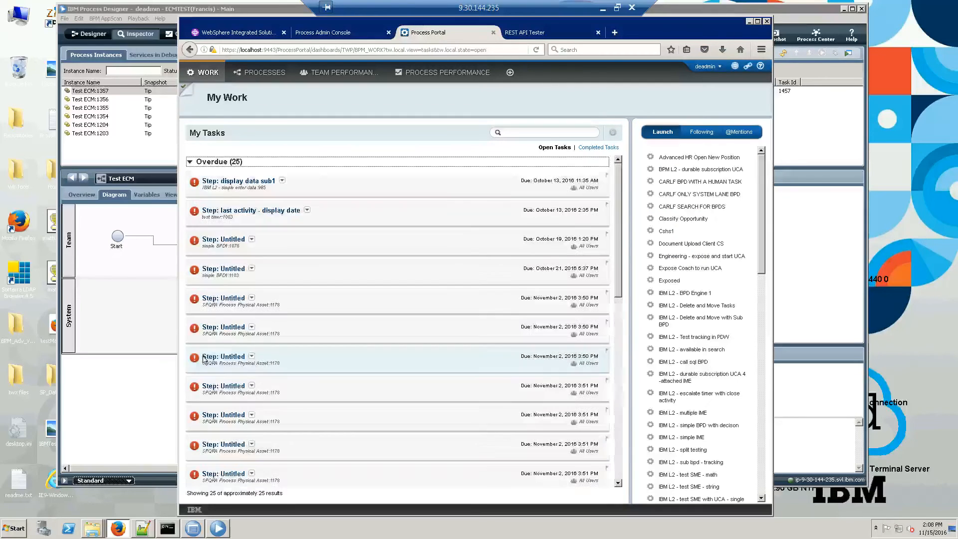
pyautogui.moveTo(204, 359)
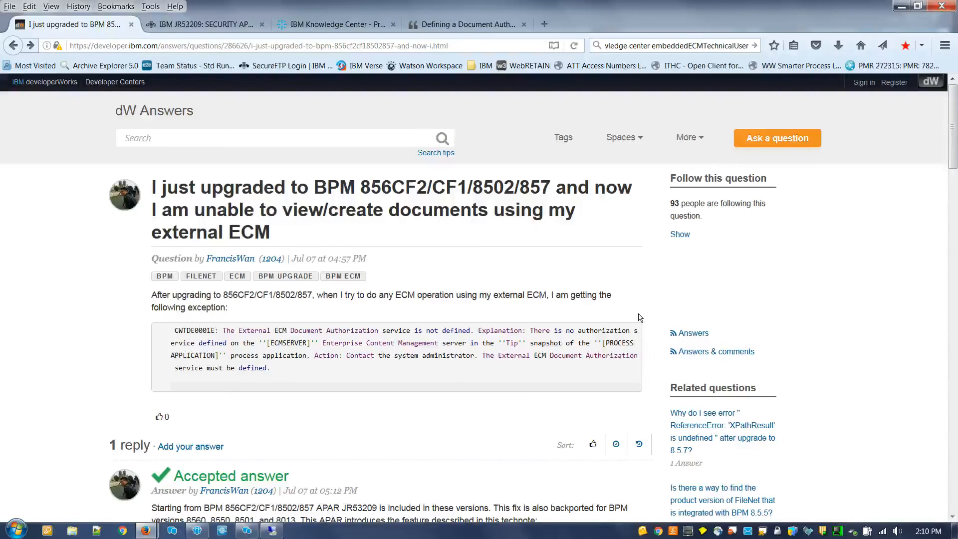
# From the dW Answers reply, open the Defining_a_Document_Authorization_Service blog post on developerWorks
pyautogui.scroll(-3)
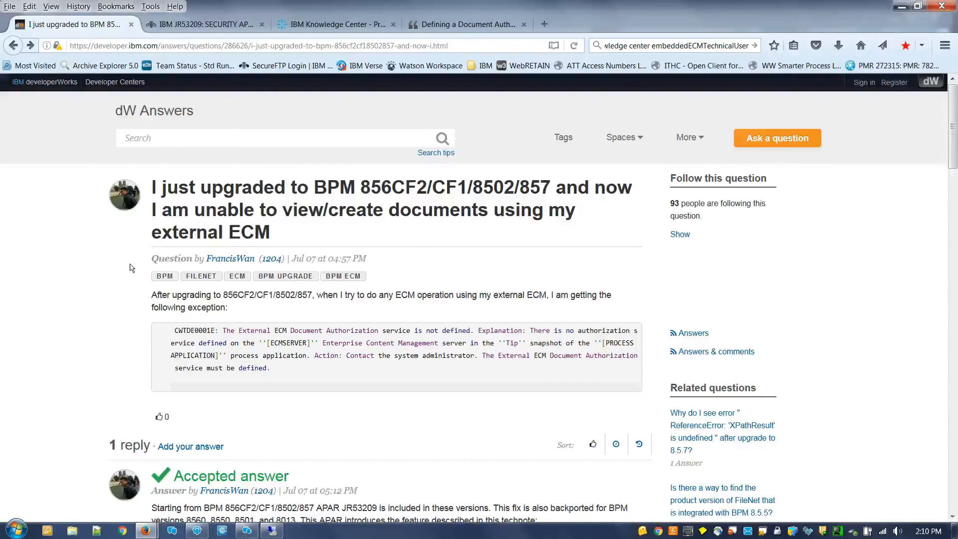
pyautogui.scroll(-3)
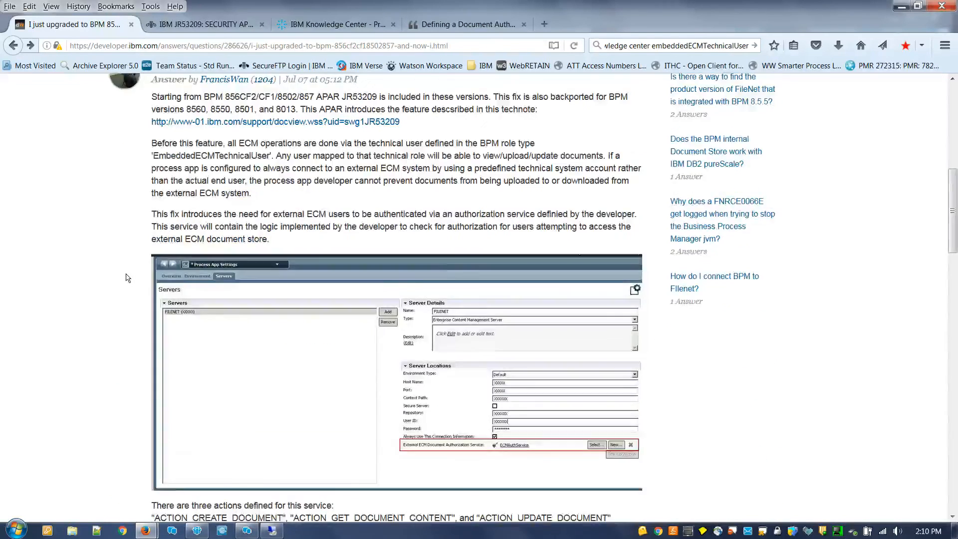
pyautogui.scroll(-3)
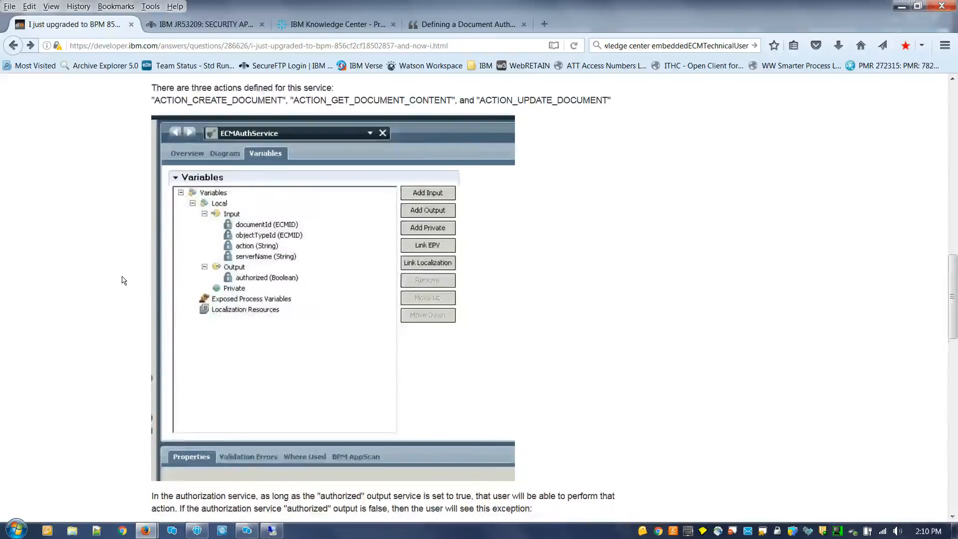
pyautogui.scroll(-3)
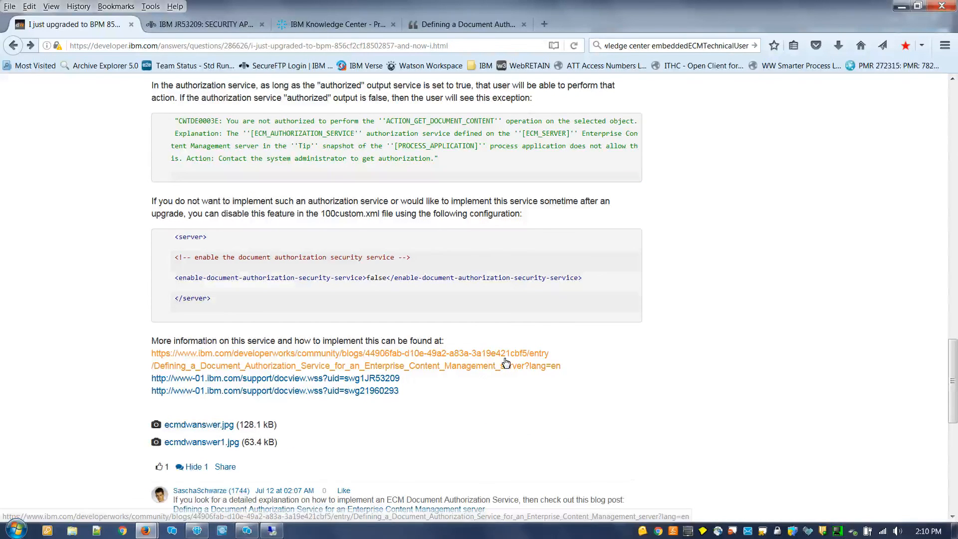
pyautogui.click(350, 353)
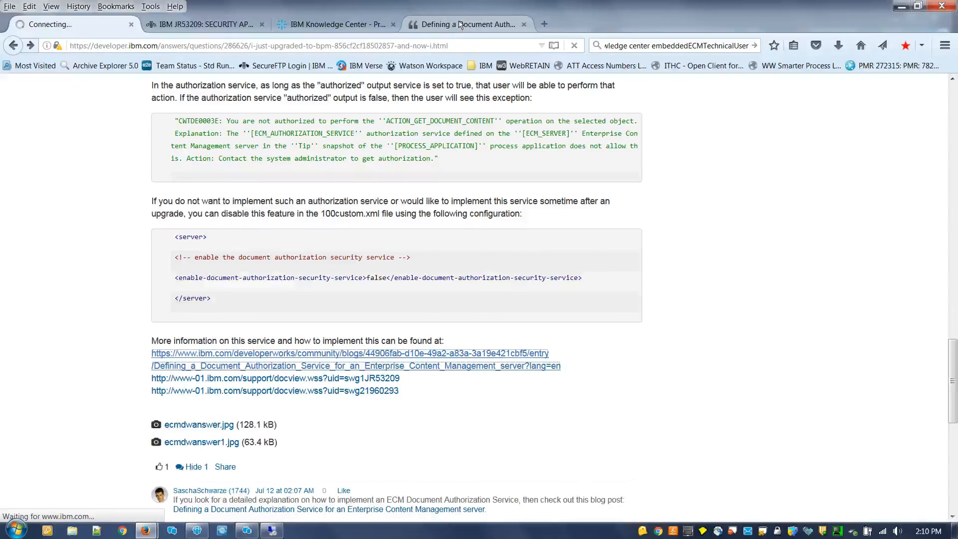
pyautogui.click(349, 353)
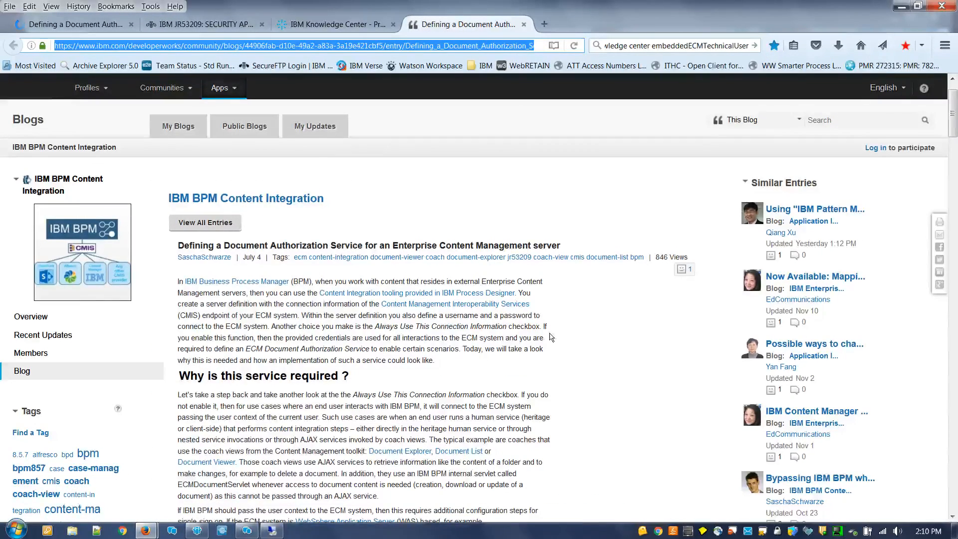
pyautogui.scroll(-3)
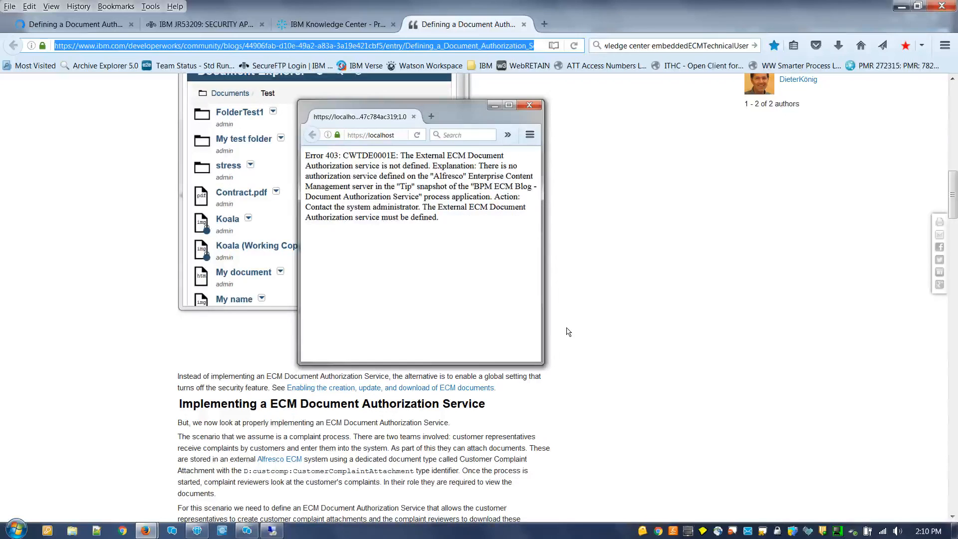